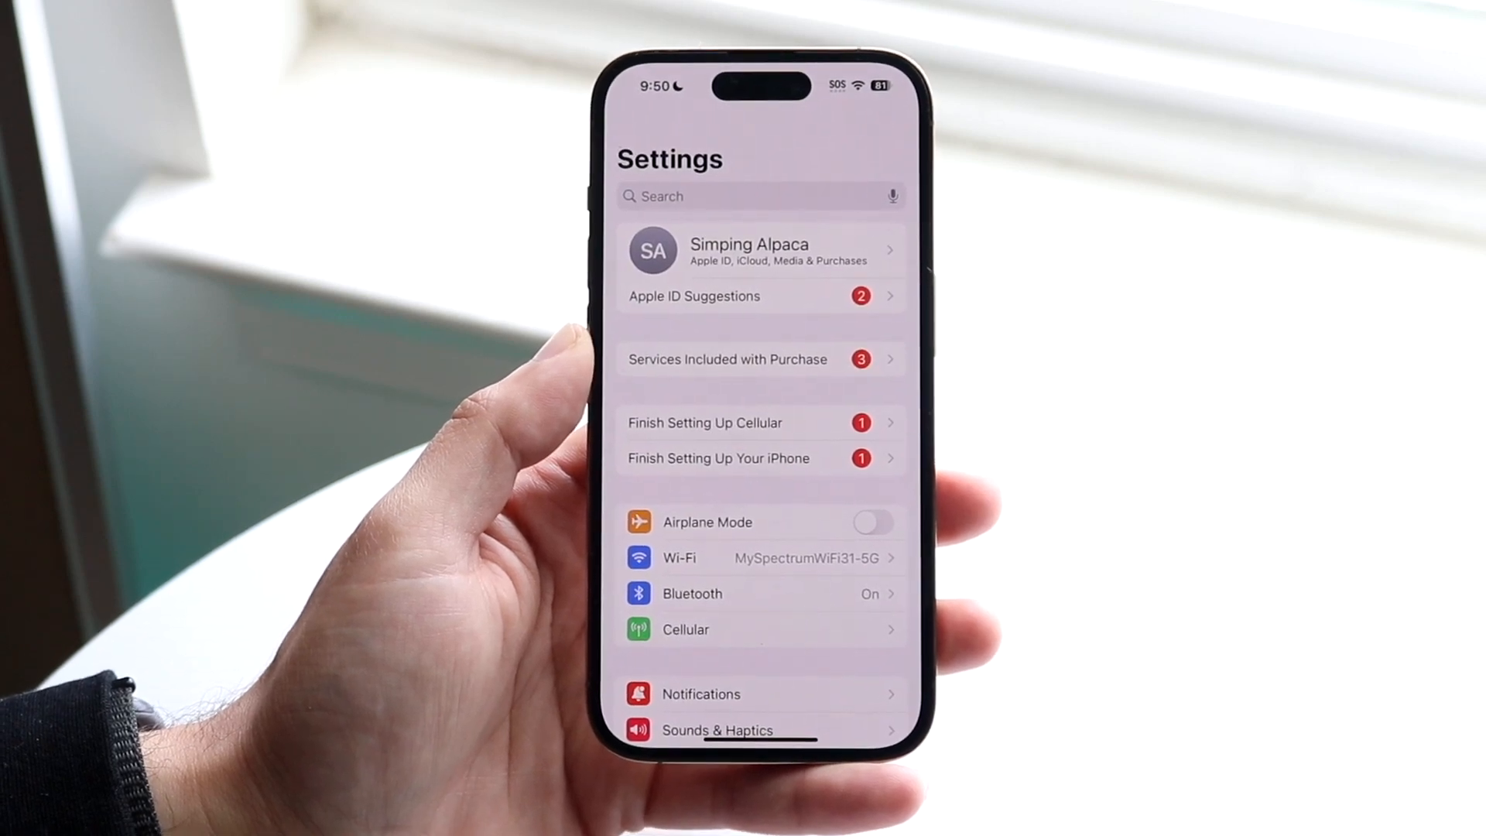
# Go to General > Language & Region, showing English and Español with region United States.
pyautogui.scroll(-3)
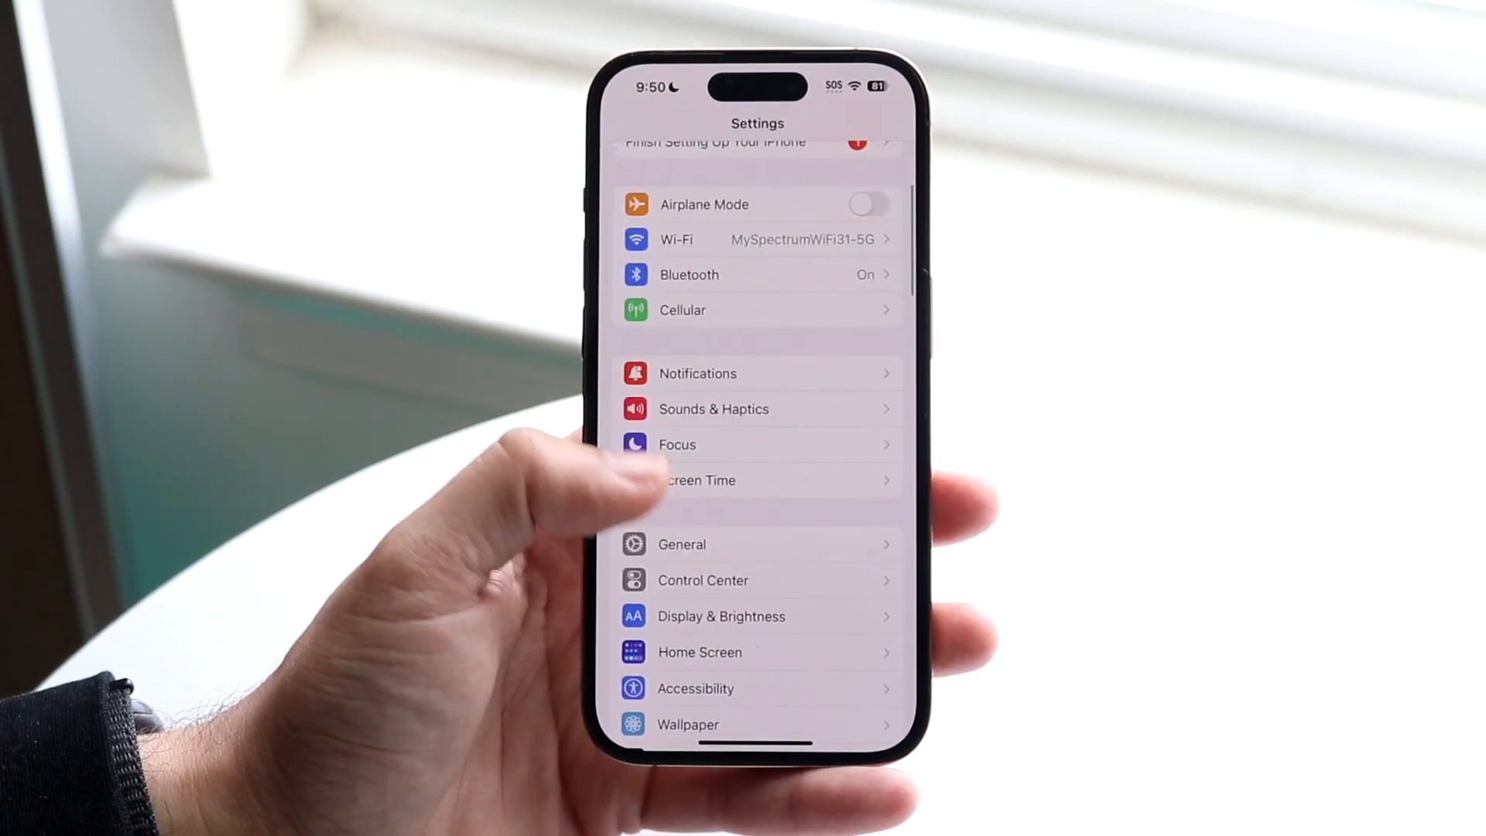
pyautogui.click(681, 543)
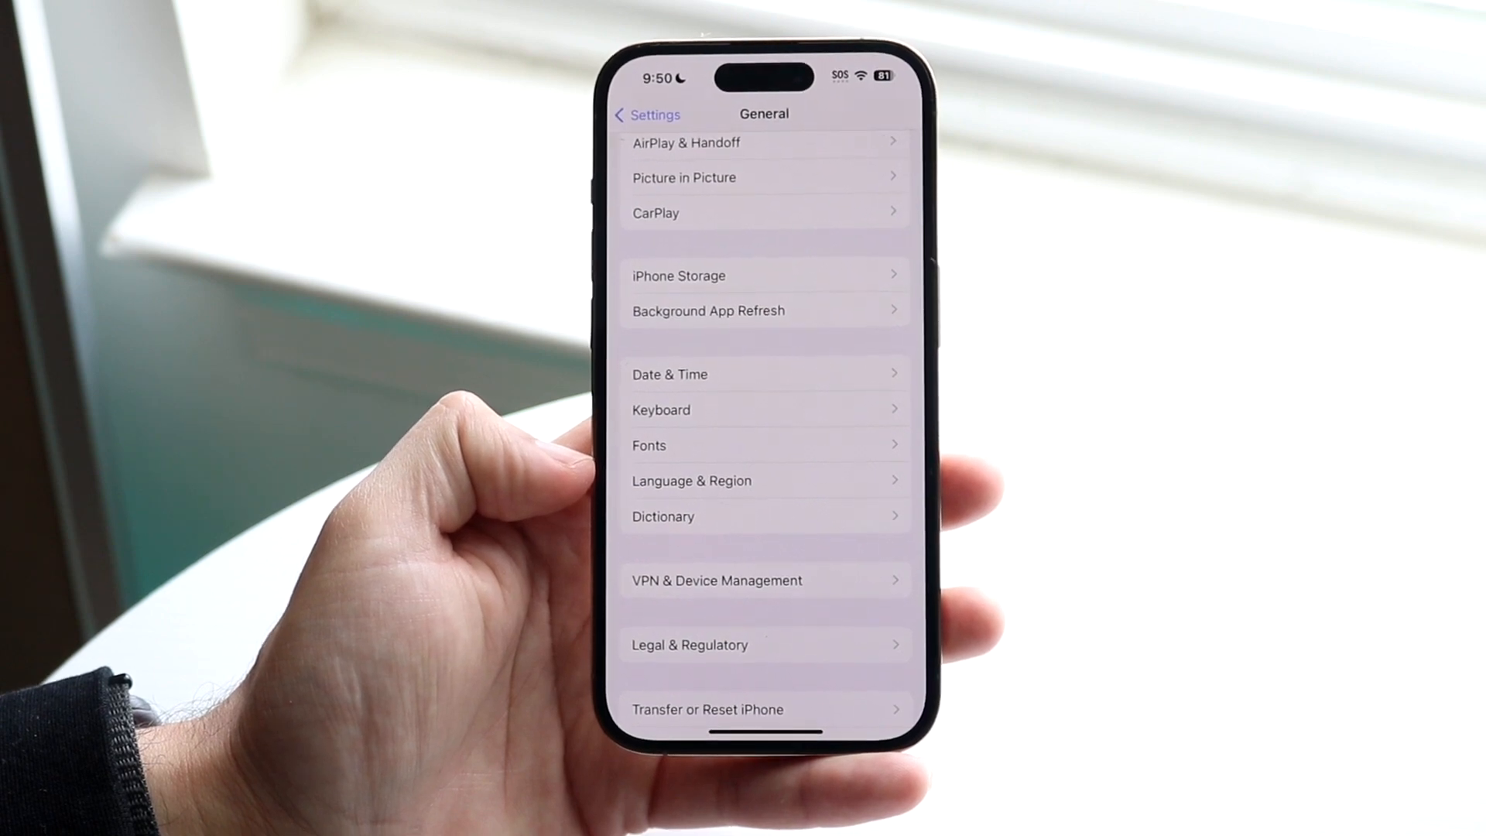
pyautogui.click(692, 480)
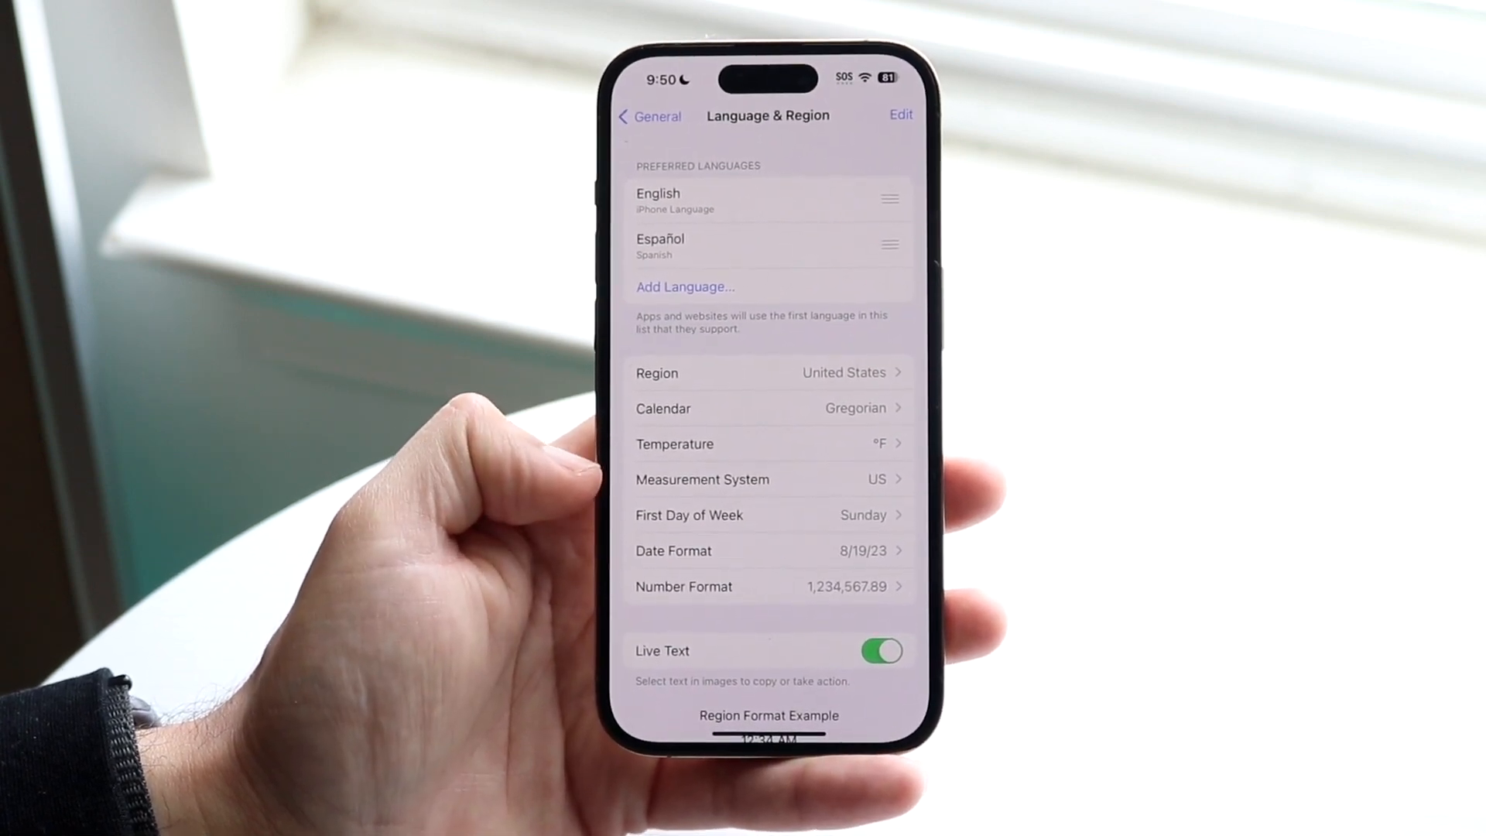
# View the Metric, US and UK measurement options, keep US, and back out to main Settings.
pyautogui.click(768, 479)
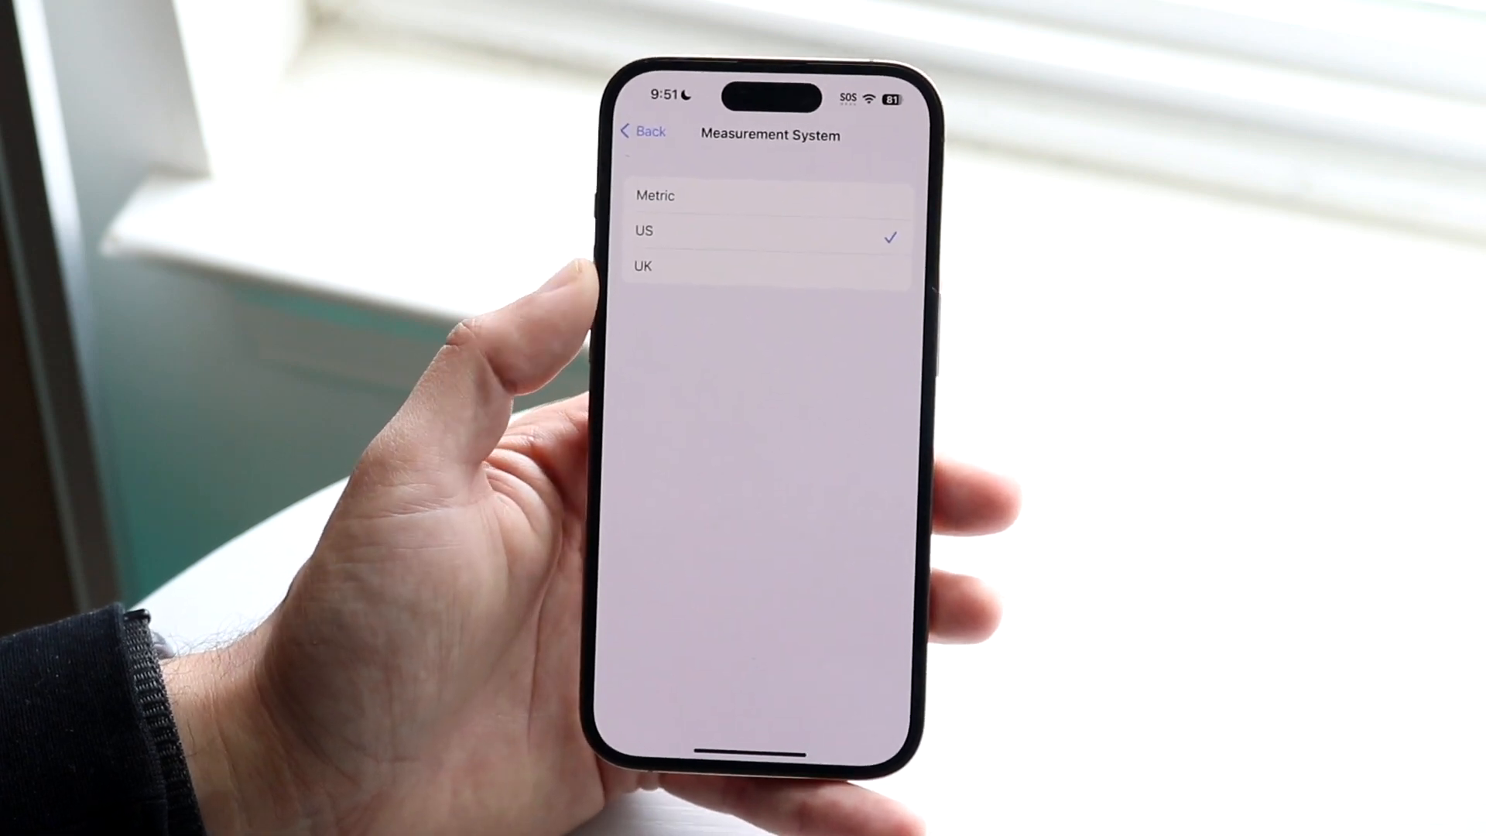
pyautogui.click(642, 131)
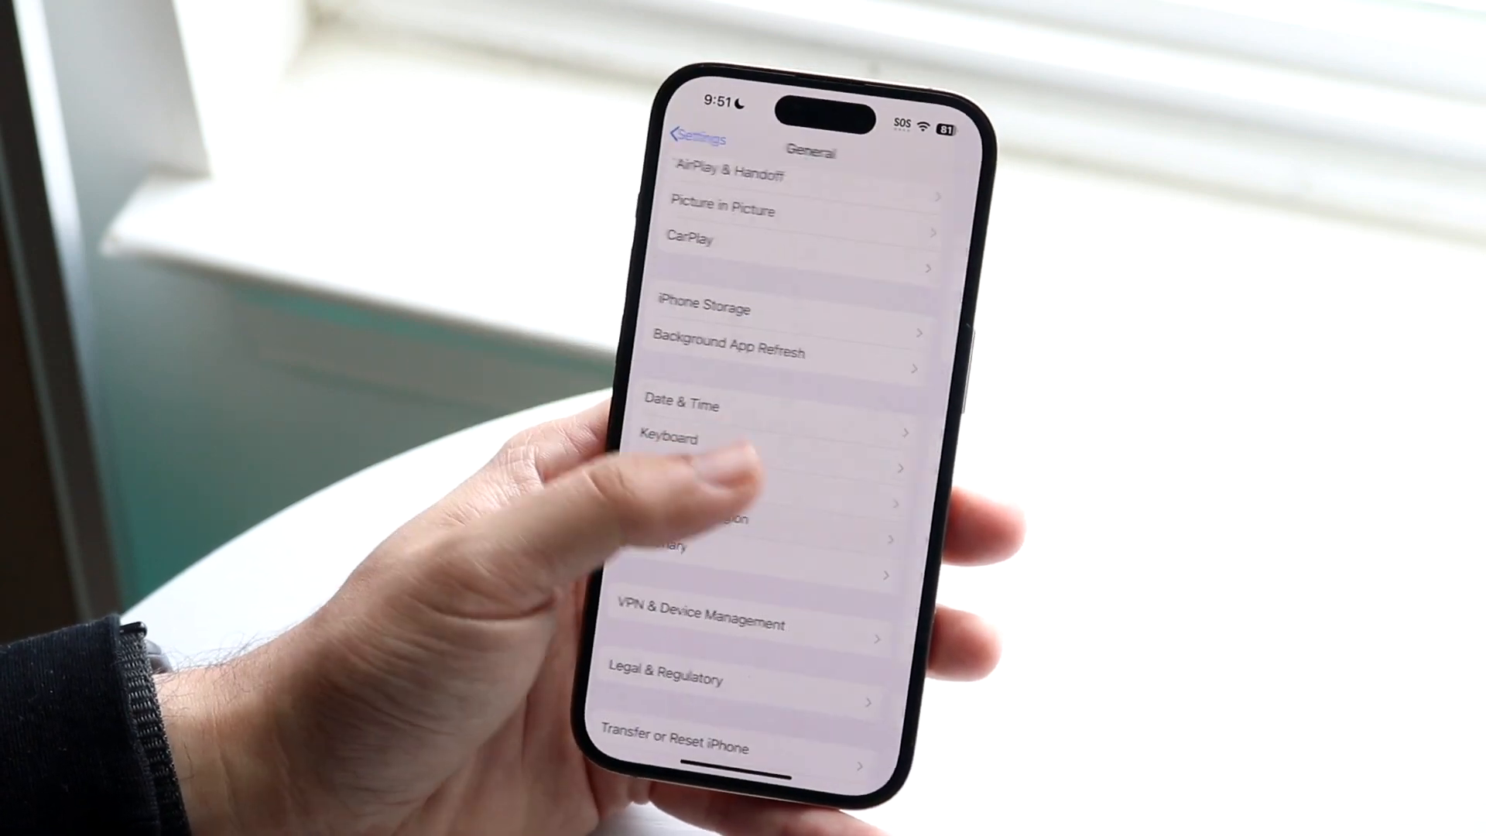
pyautogui.click(698, 140)
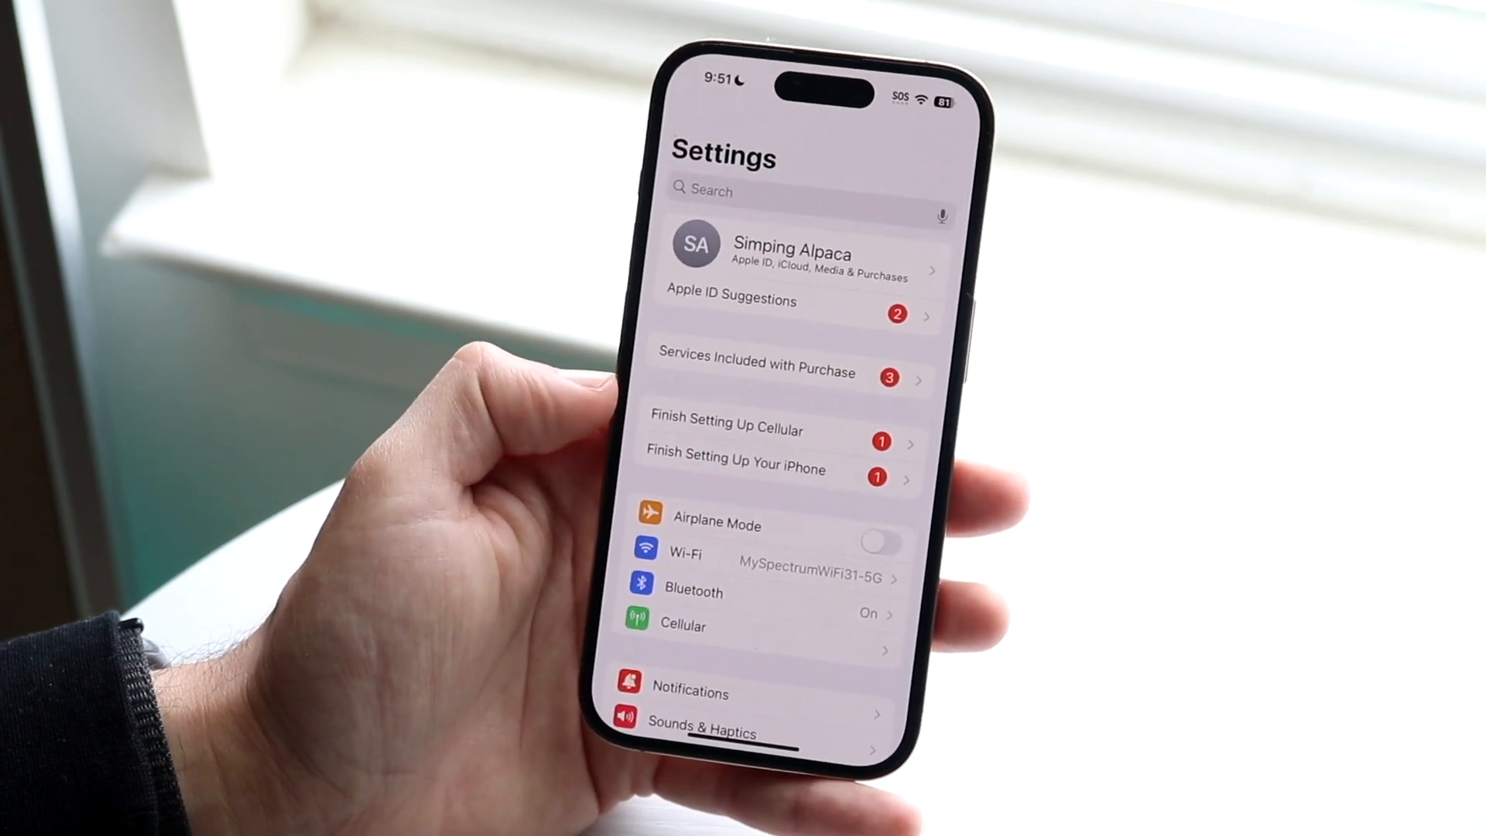